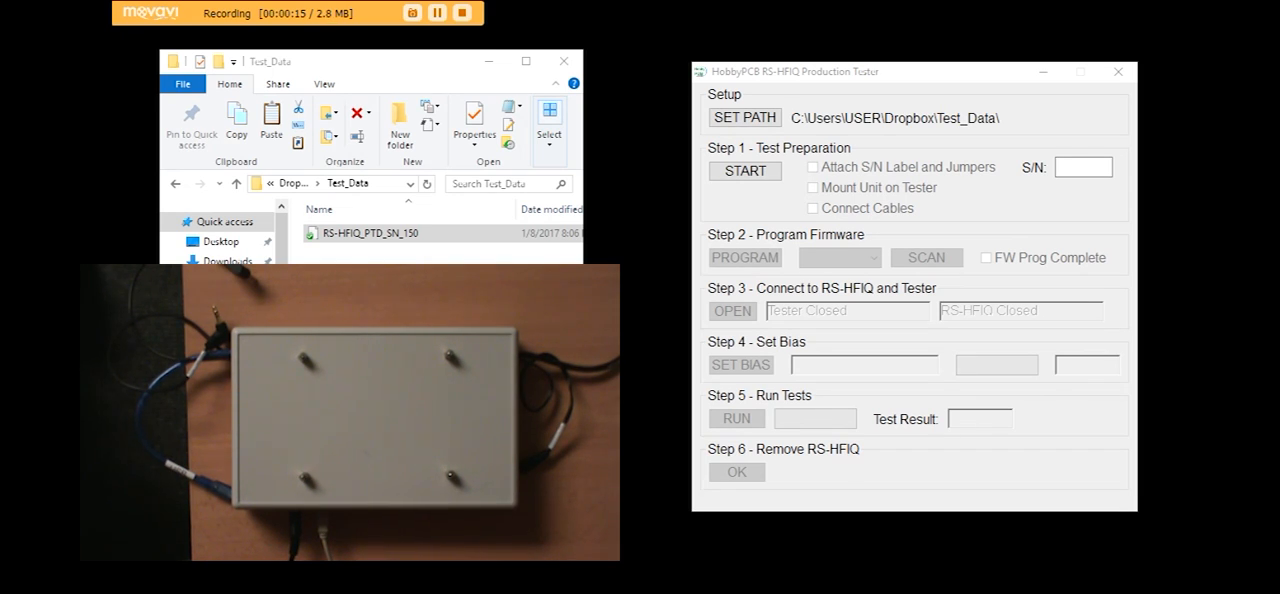
mouse_move(888, 178)
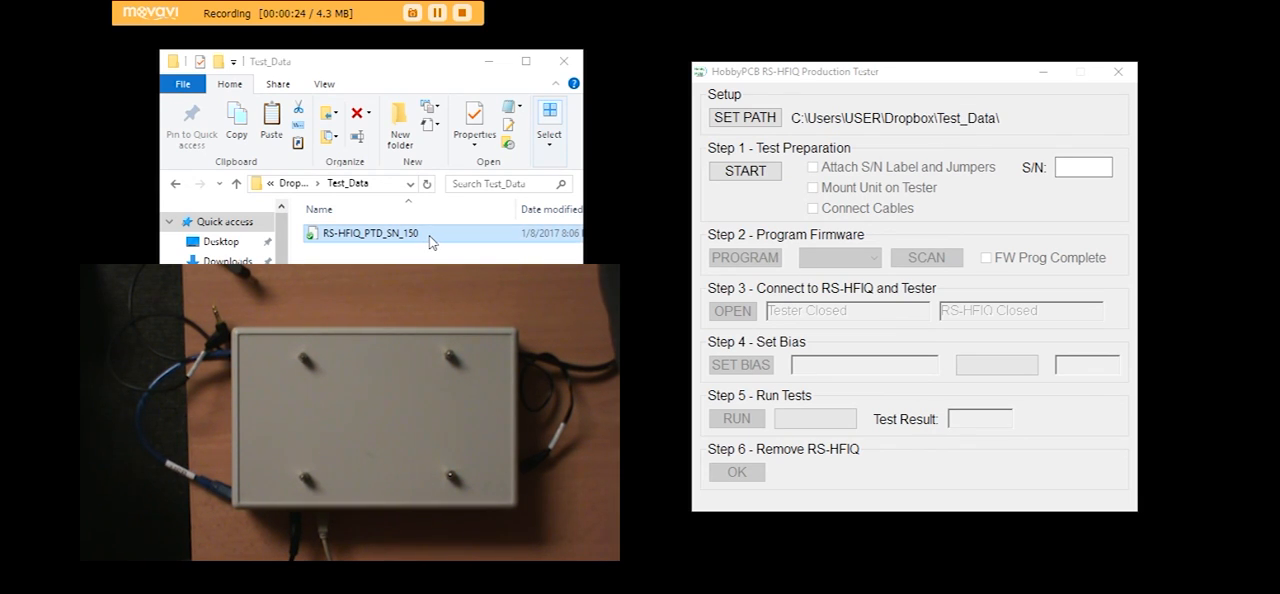
Delete RS-HFIQ_PTD_SN_150 from Test_Data and confirm sending it to the Recycle Bin.
key(Delete)
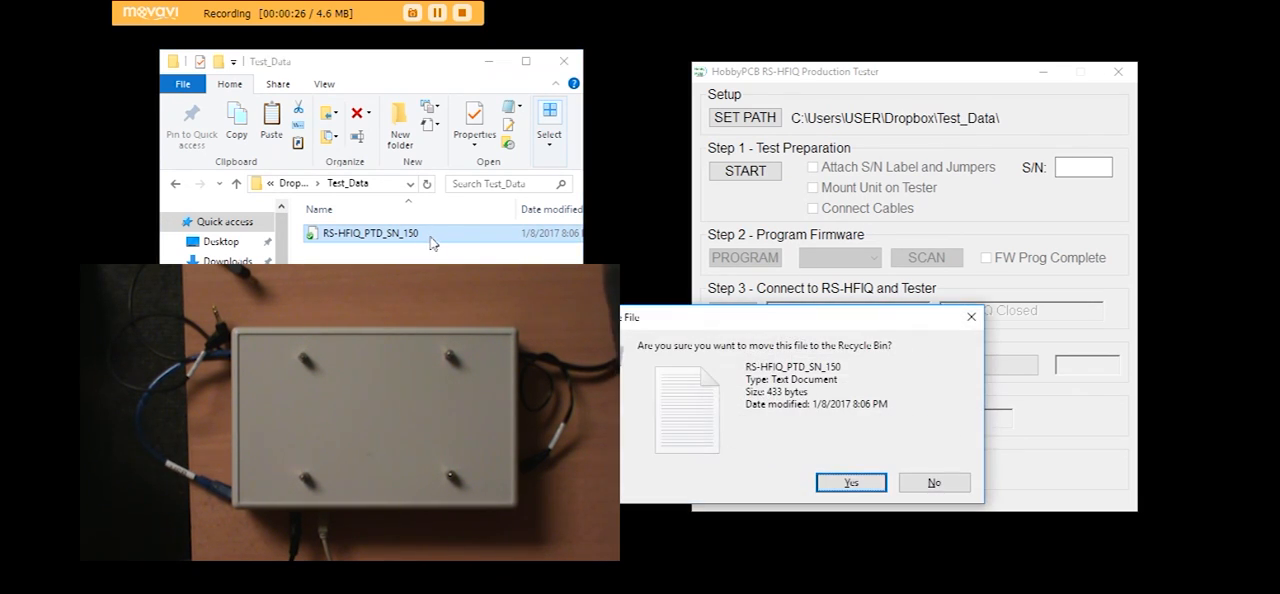
click(850, 482)
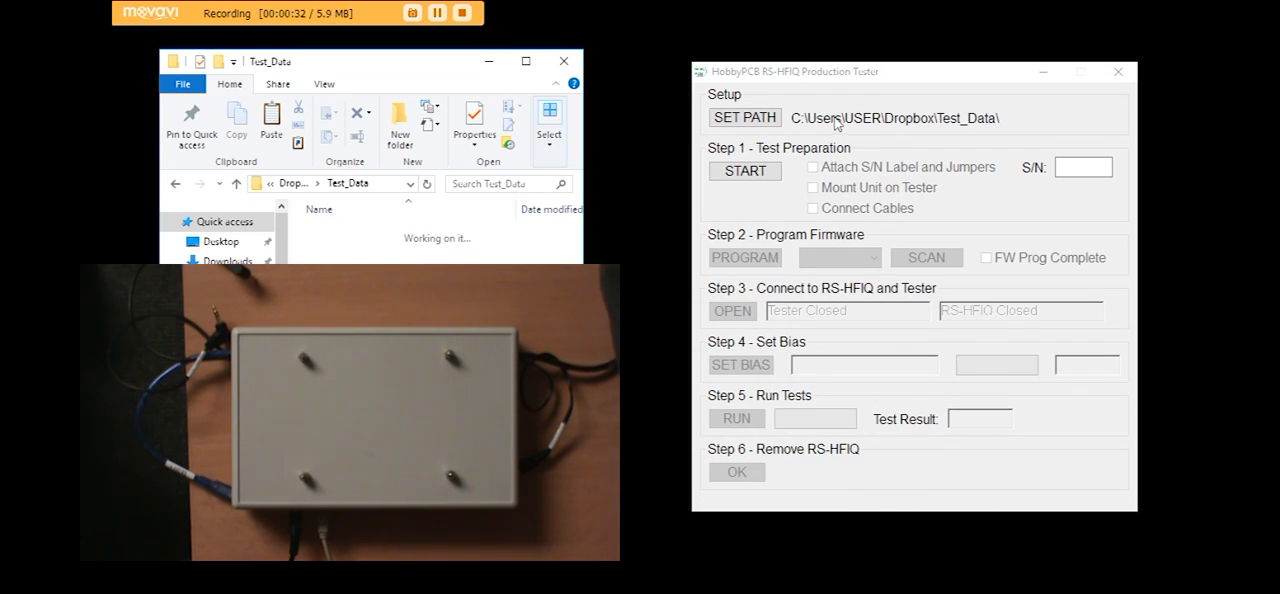
mouse_move(760, 206)
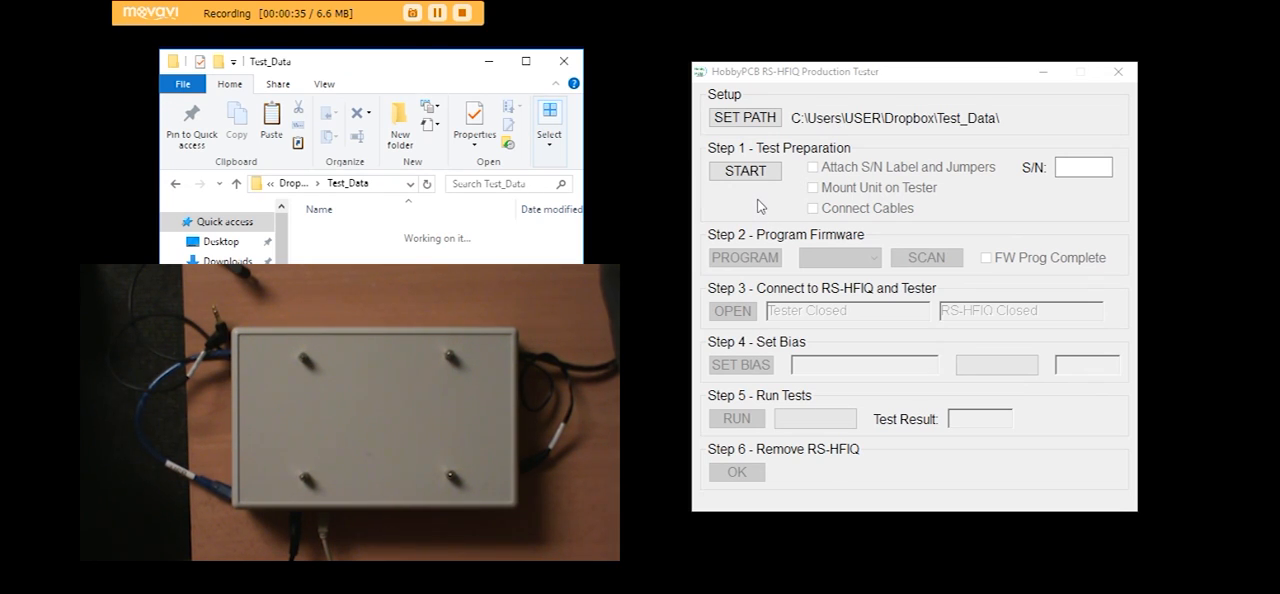
mouse_move(677, 208)
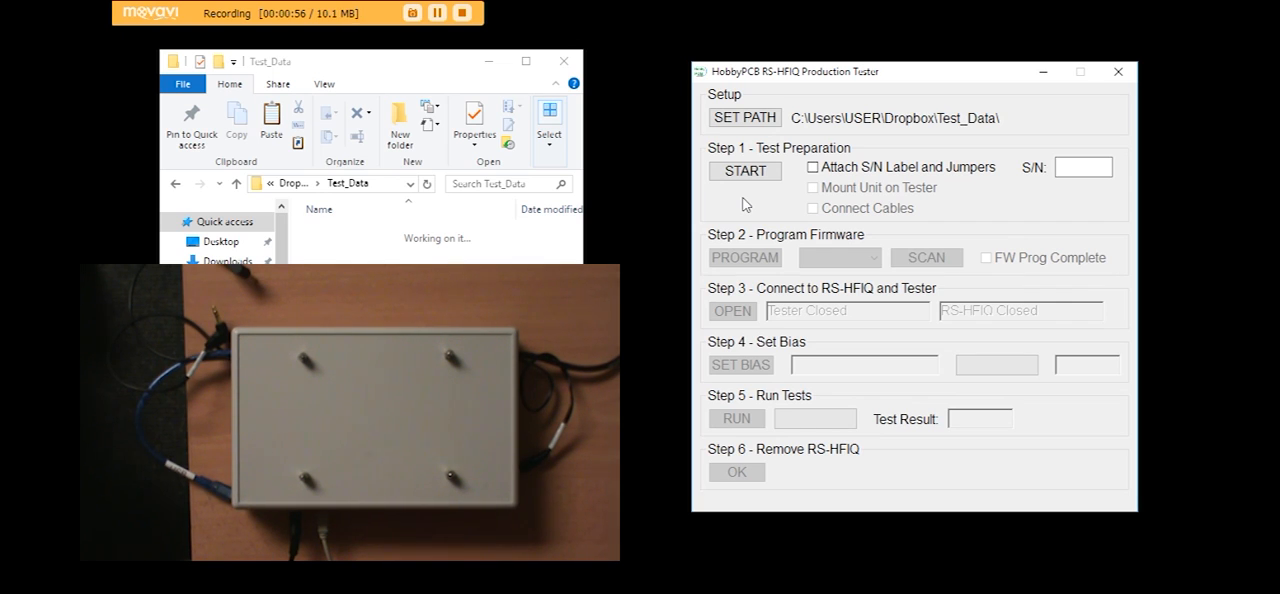
mouse_move(820, 180)
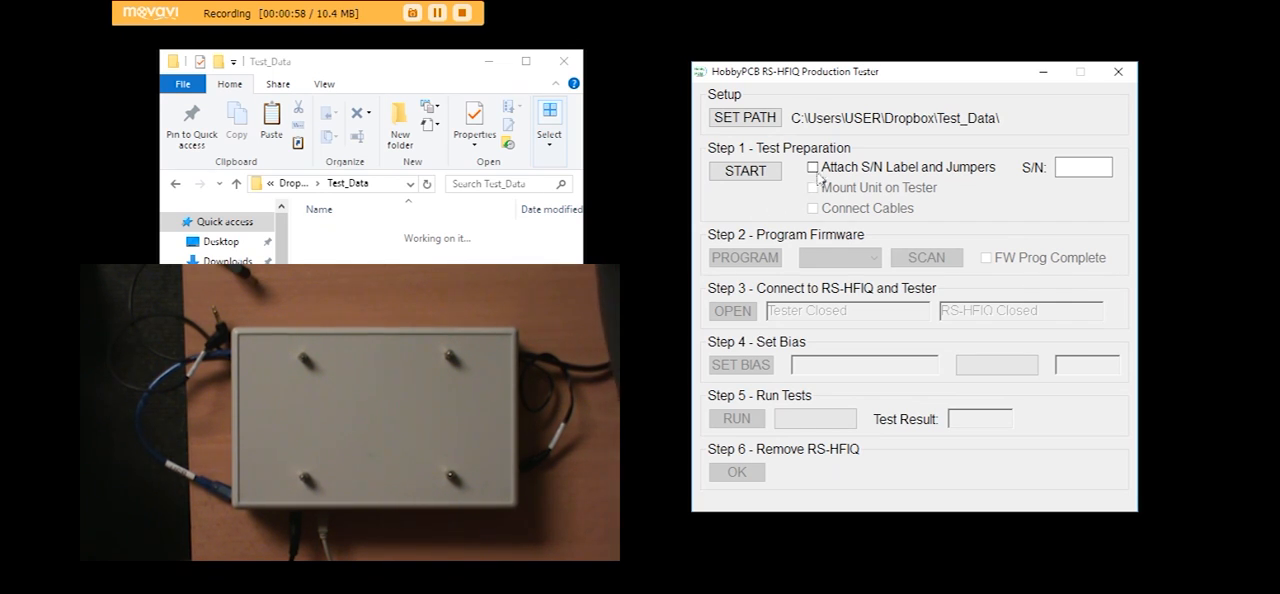
Tick the Attach S/N Label and Jumpers and Mount Unit on Tester checks.
click(812, 167)
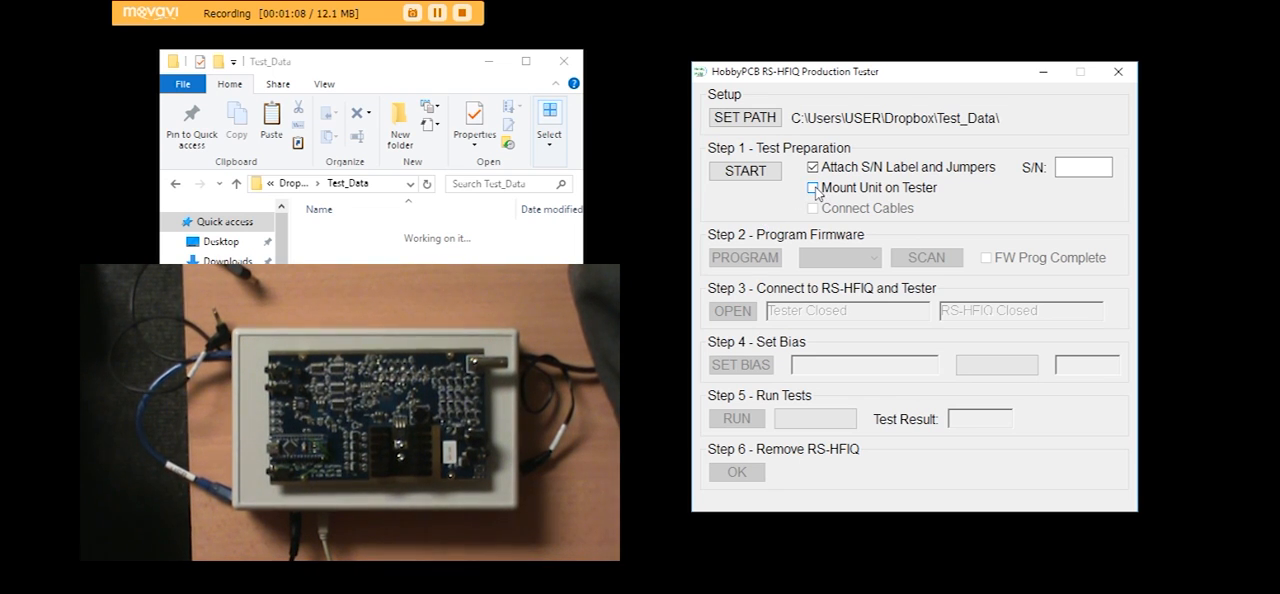
click(812, 188)
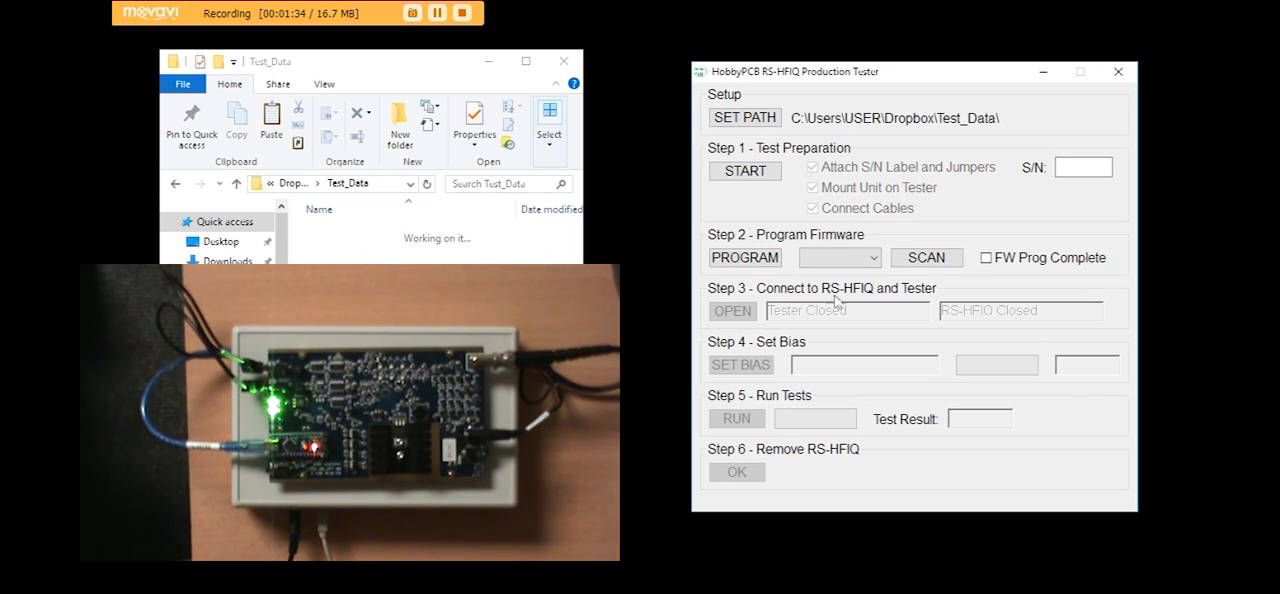
Select COM5 as the programming port and scan for serial ports.
click(872, 258)
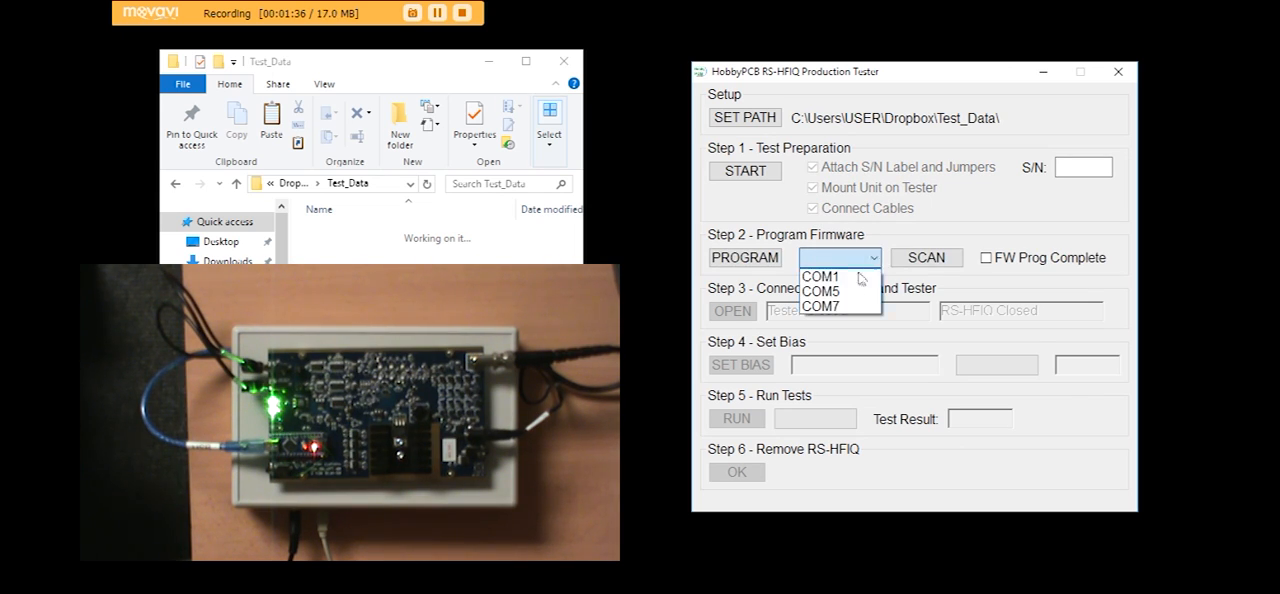
click(819, 291)
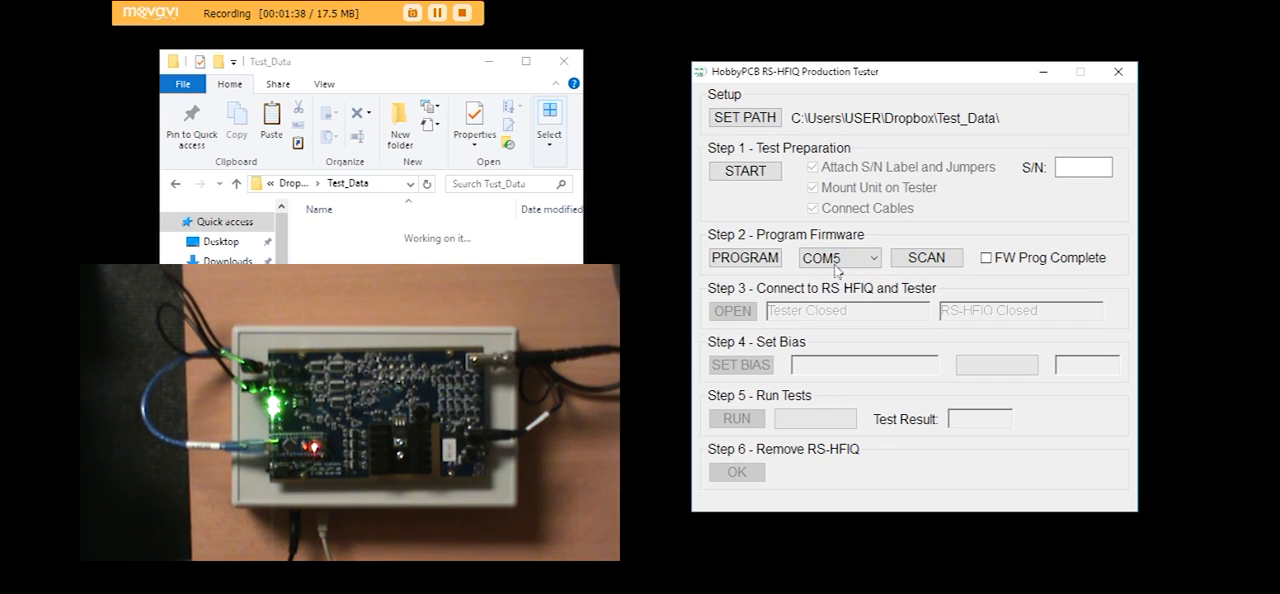
mouse_move(924, 266)
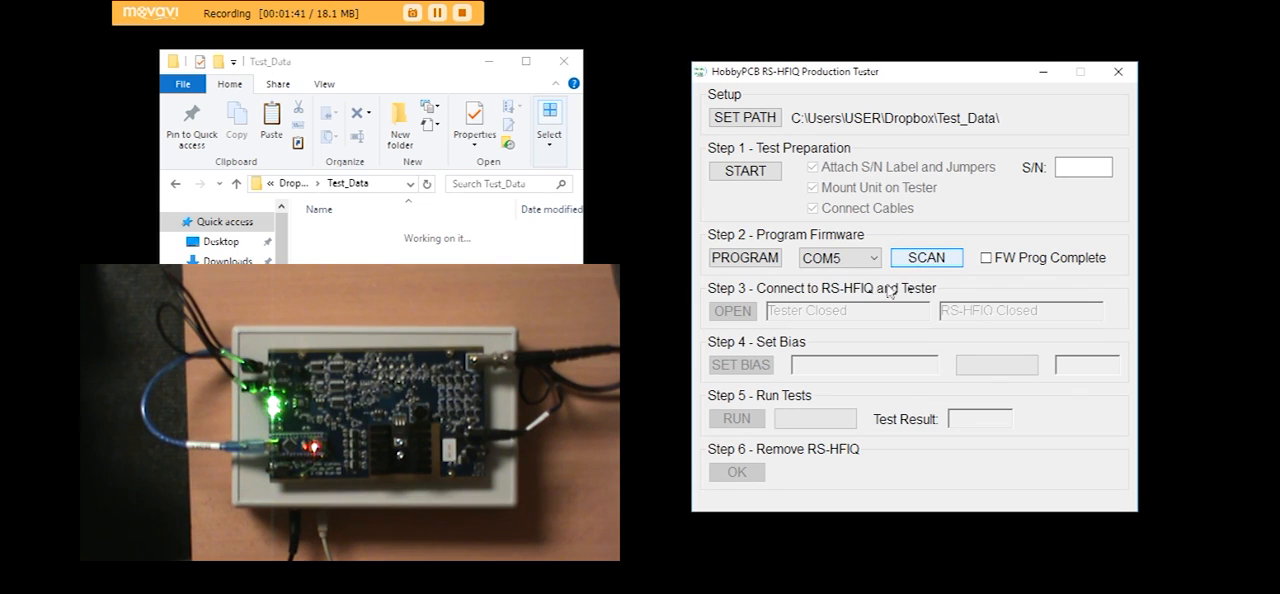
click(1083, 166)
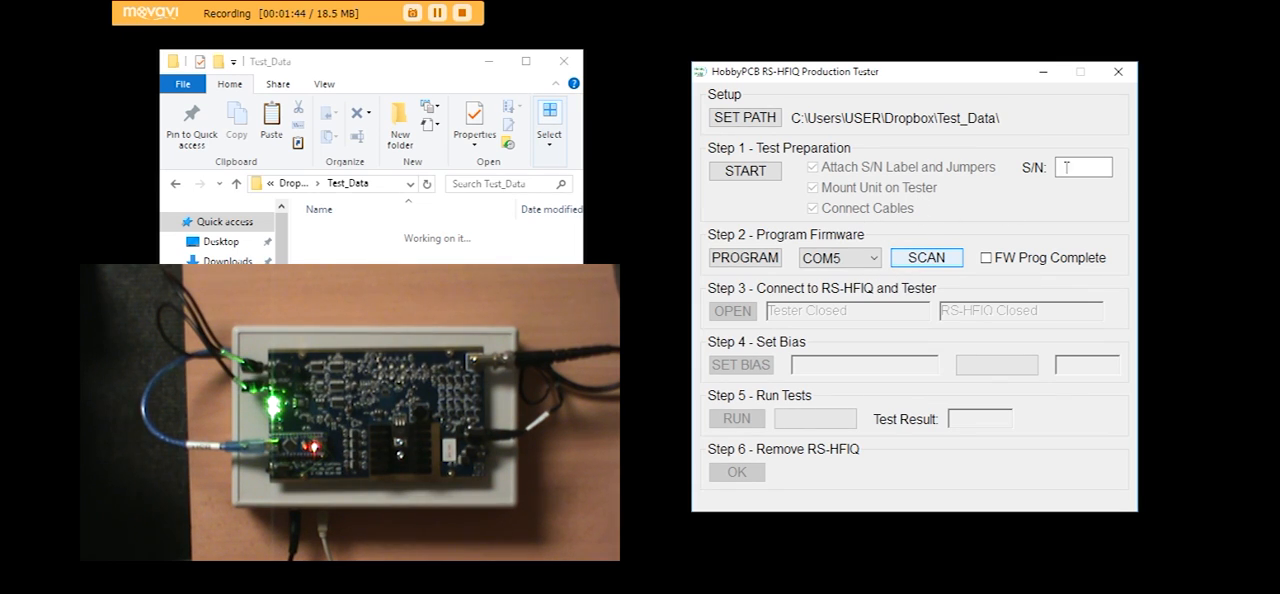
Enter serial number 150 and program the board's firmware.
click(1083, 167)
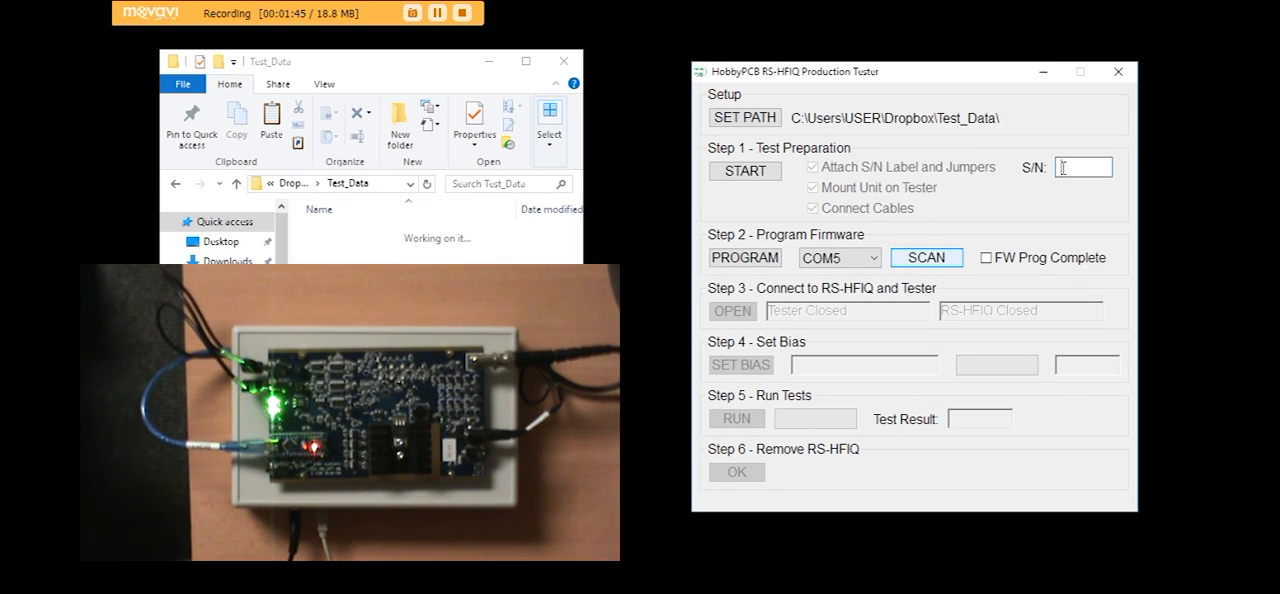
text(150)
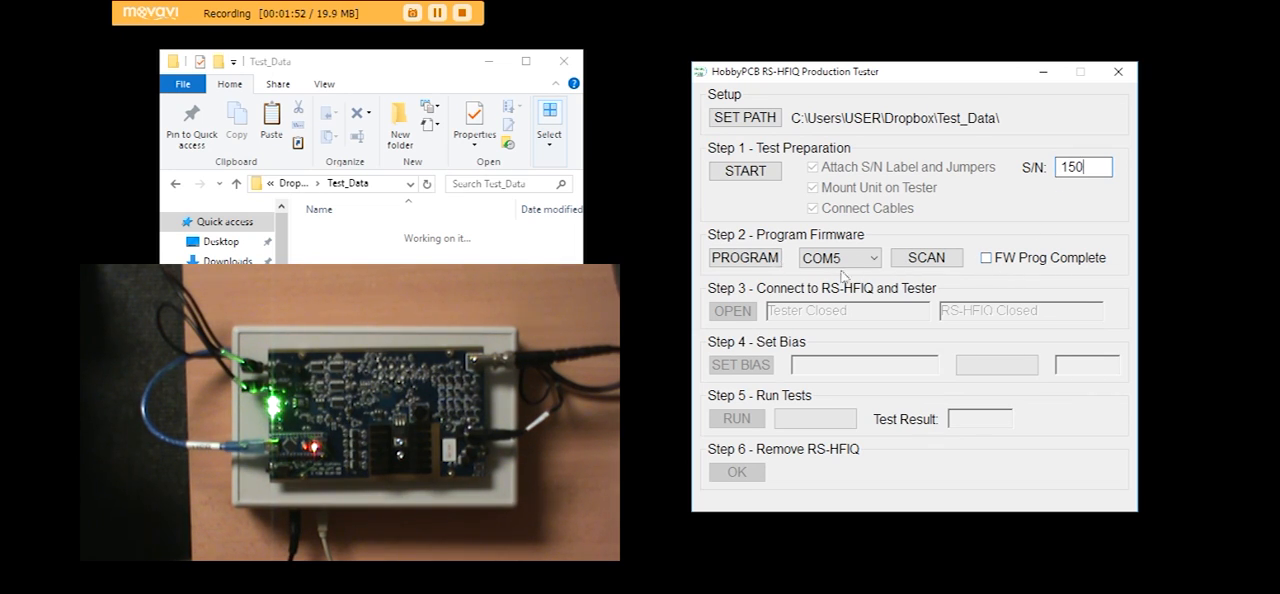
click(744, 257)
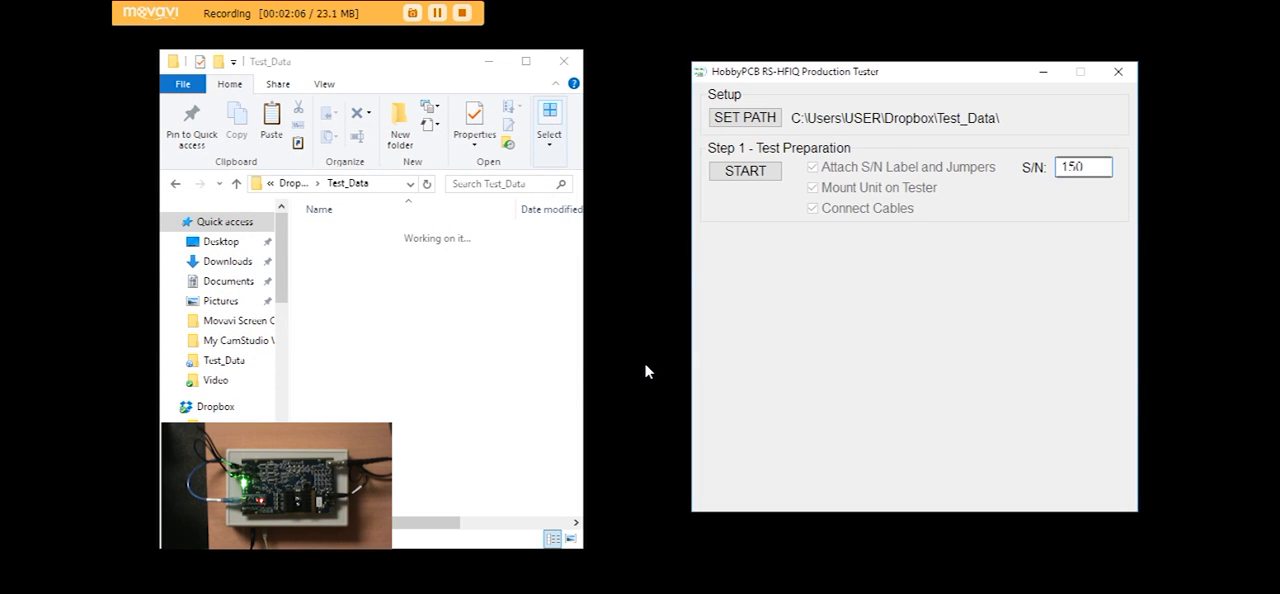
click(744, 170)
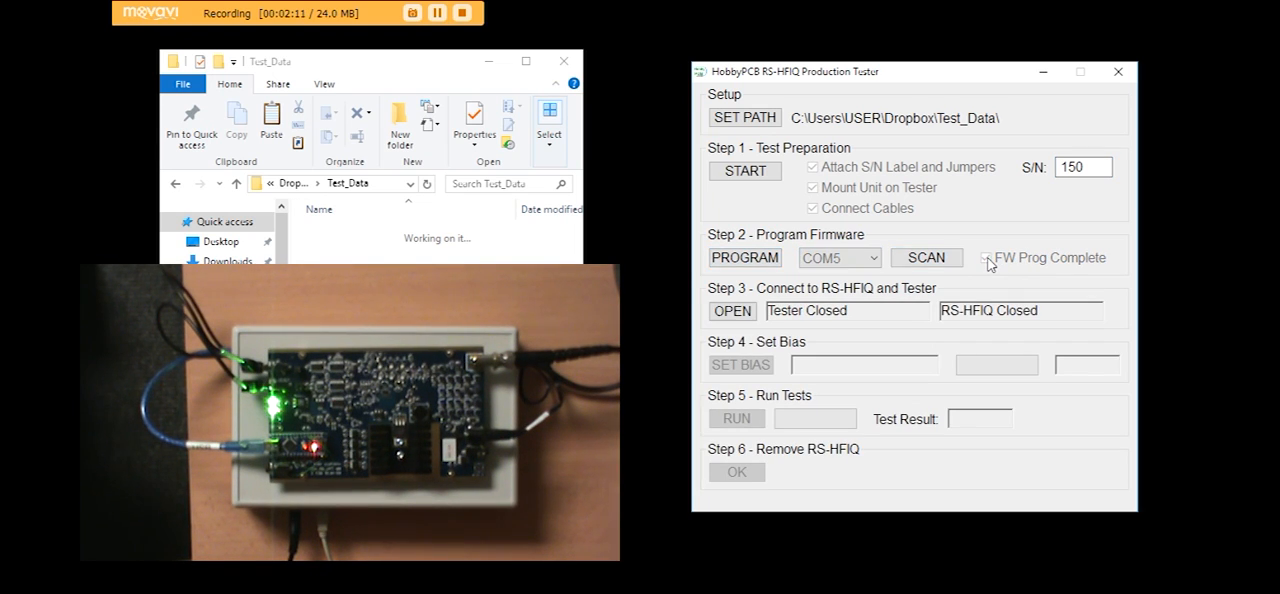
Confirm firmware complete, connect tester and board, and start bias with VR1 fully CCW.
click(985, 257)
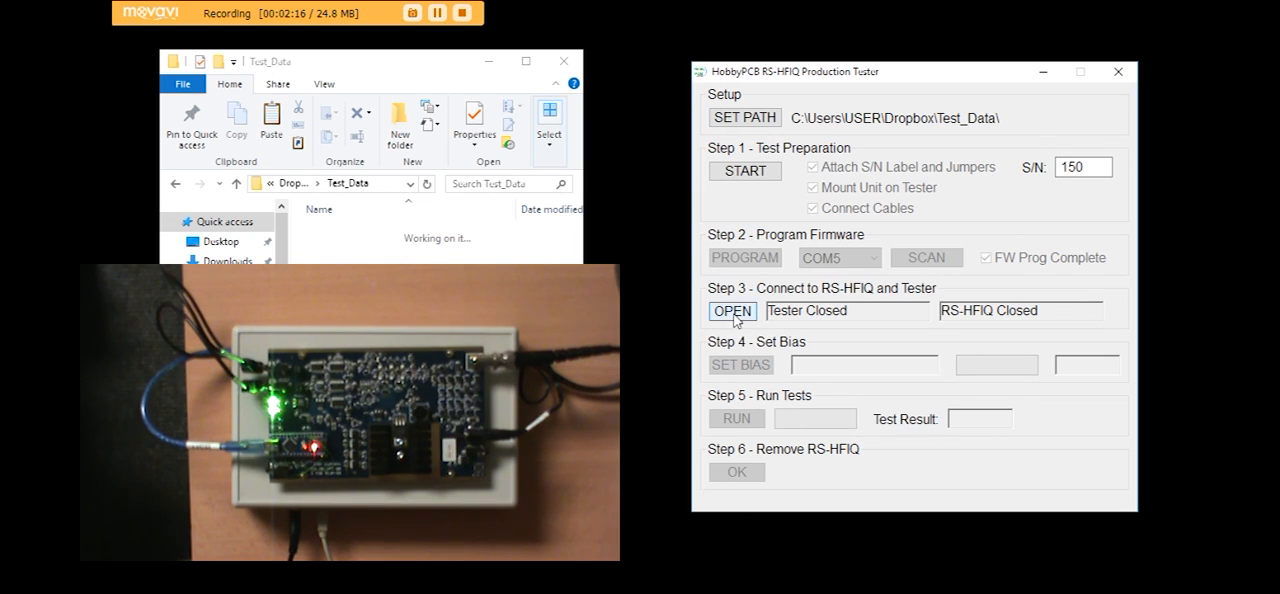
click(732, 310)
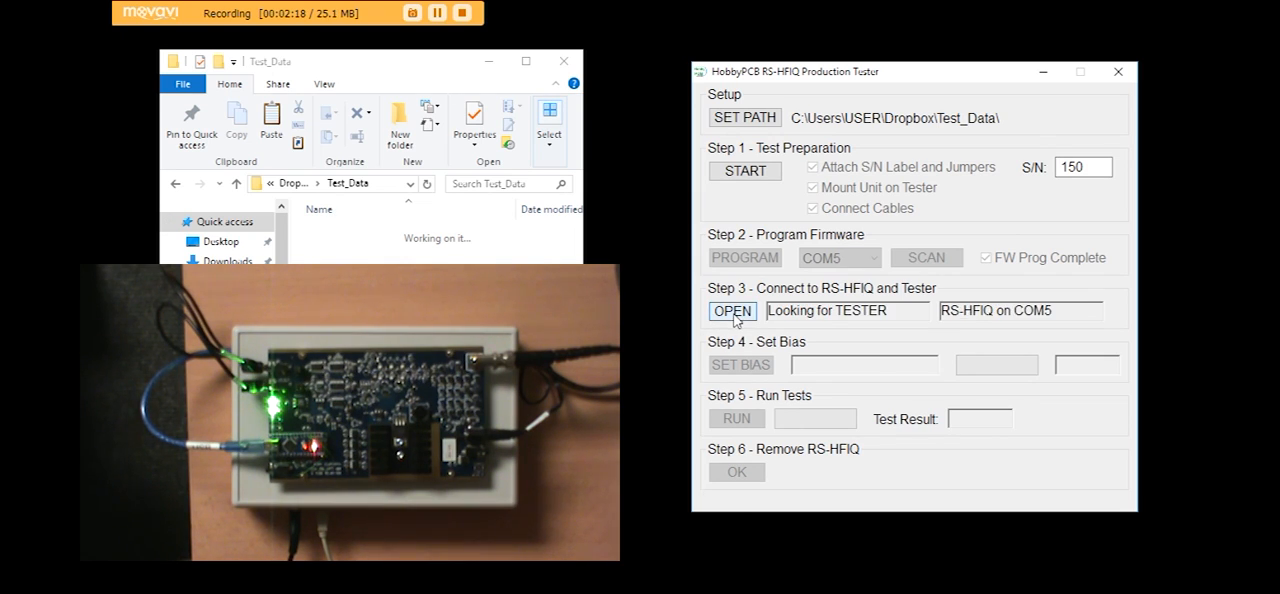
click(732, 311)
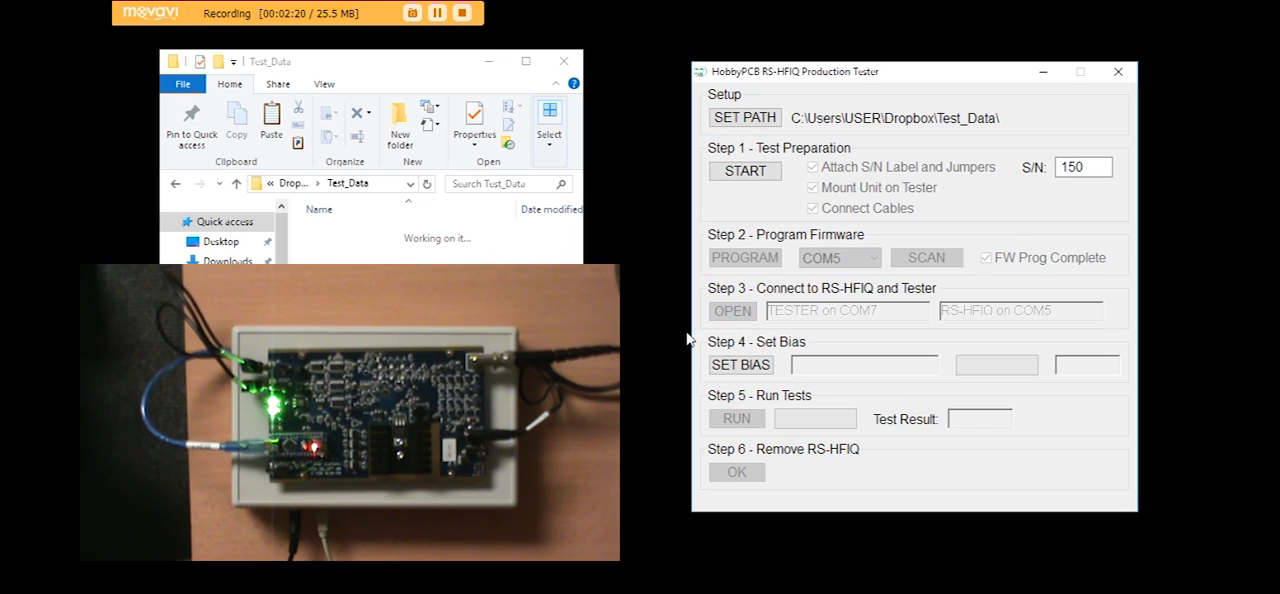
click(740, 364)
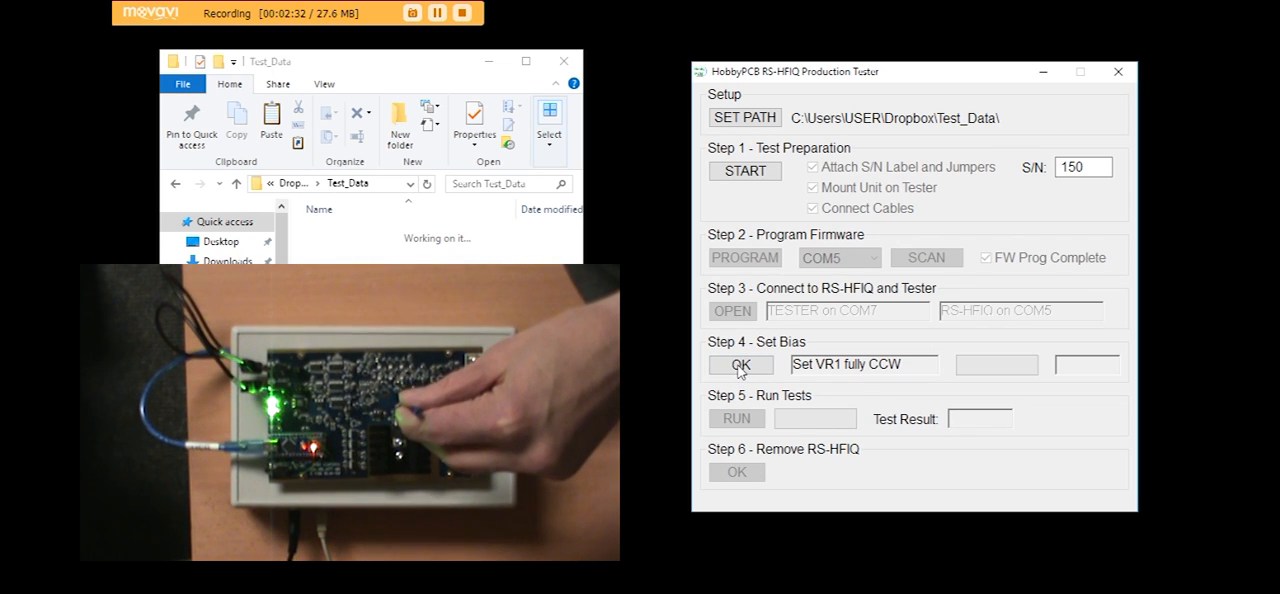
click(740, 364)
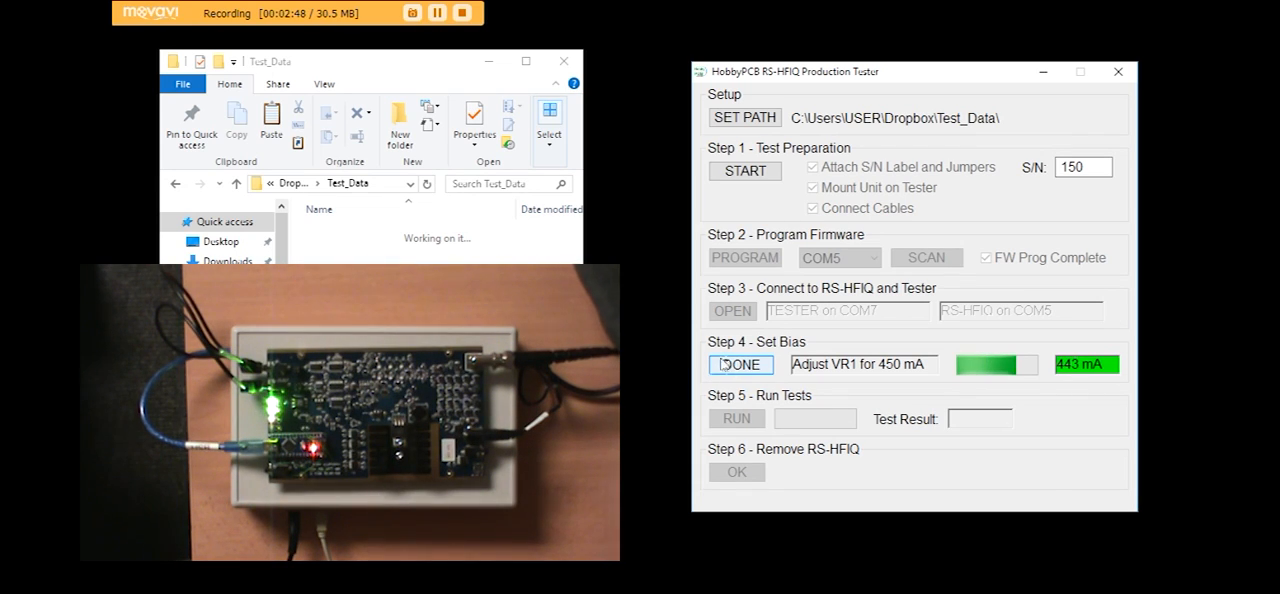
Finish bias setting and run the Step 5 production tests on board 150 until PASSED.
click(740, 364)
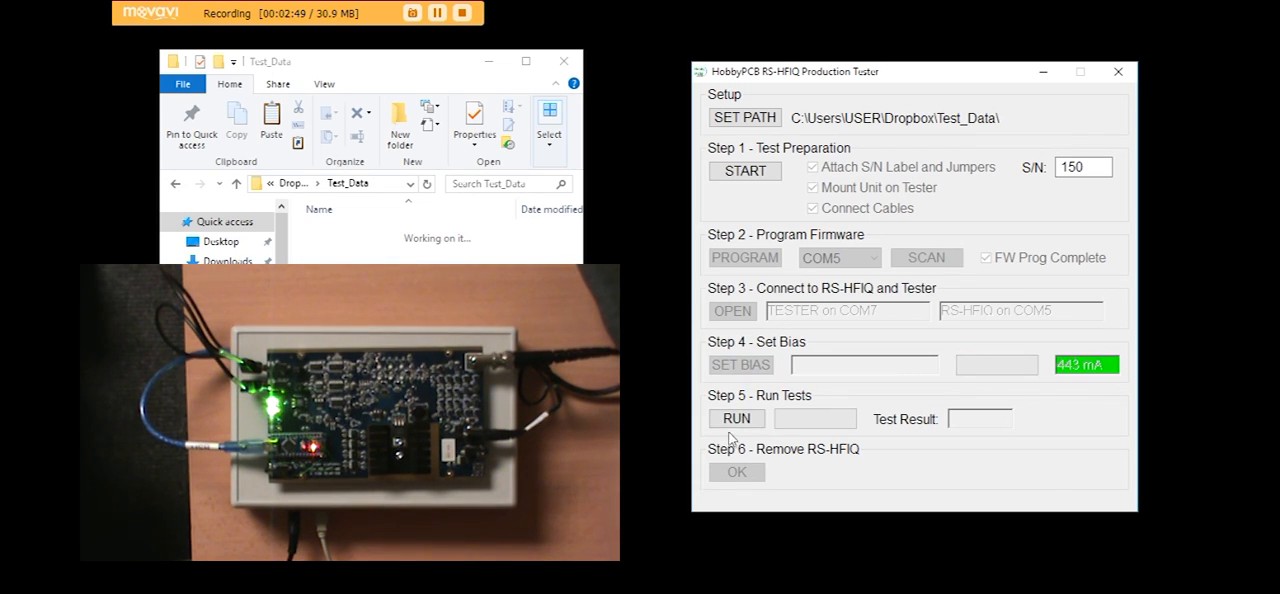
click(736, 418)
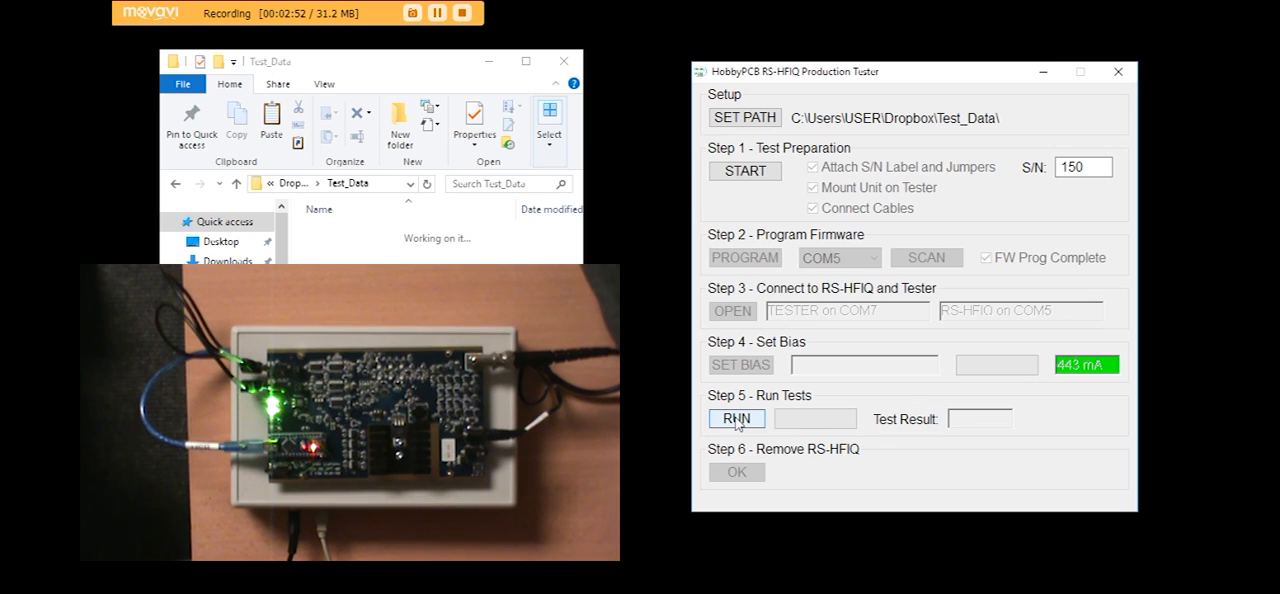
click(736, 418)
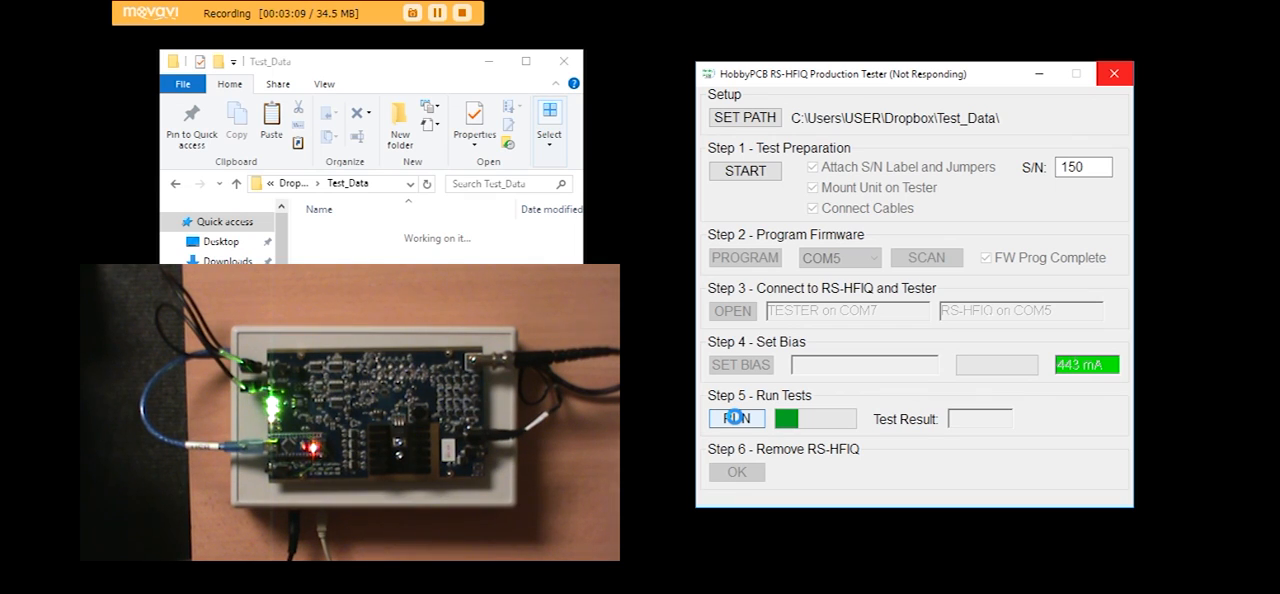
click(736, 418)
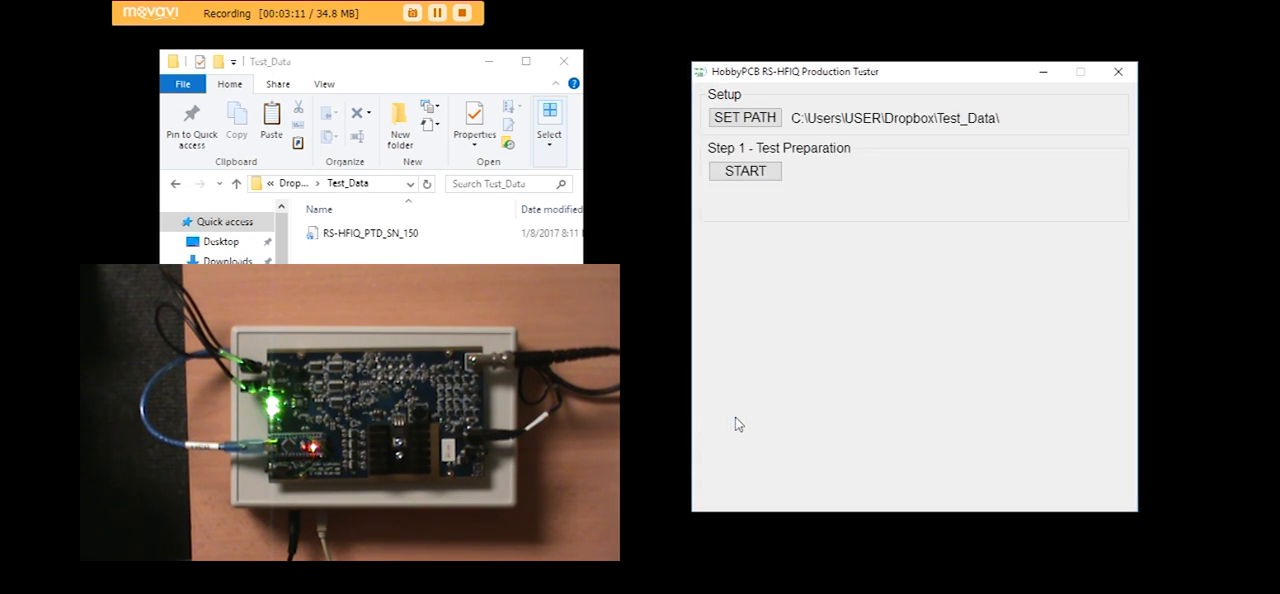
click(744, 170)
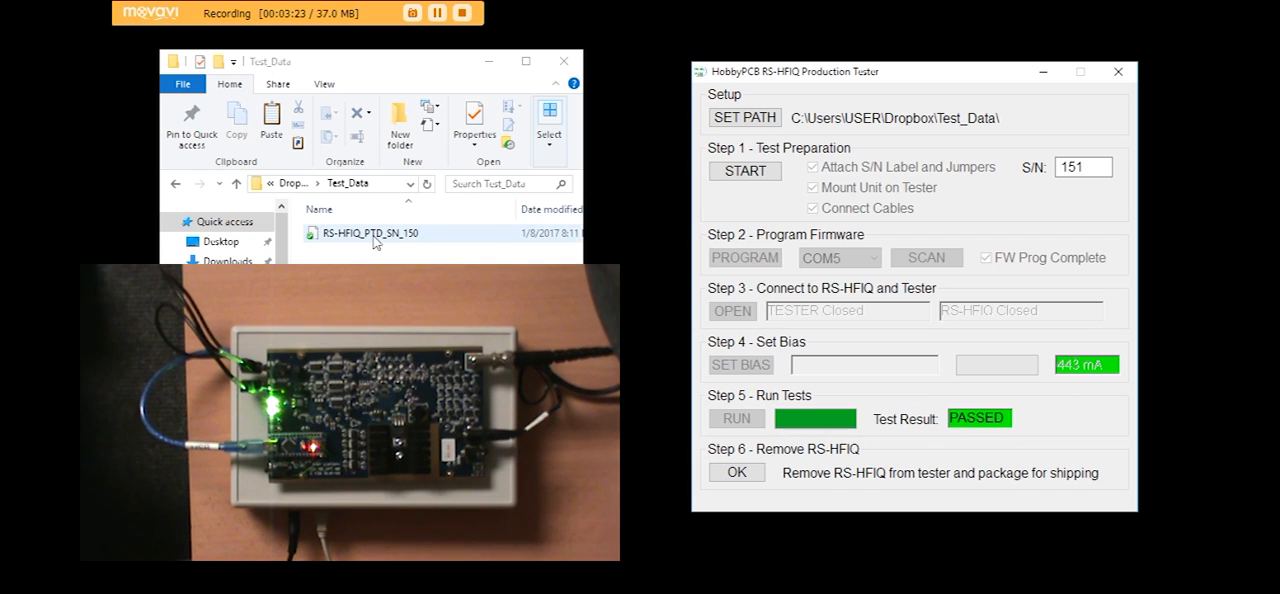
double_click(362, 232)
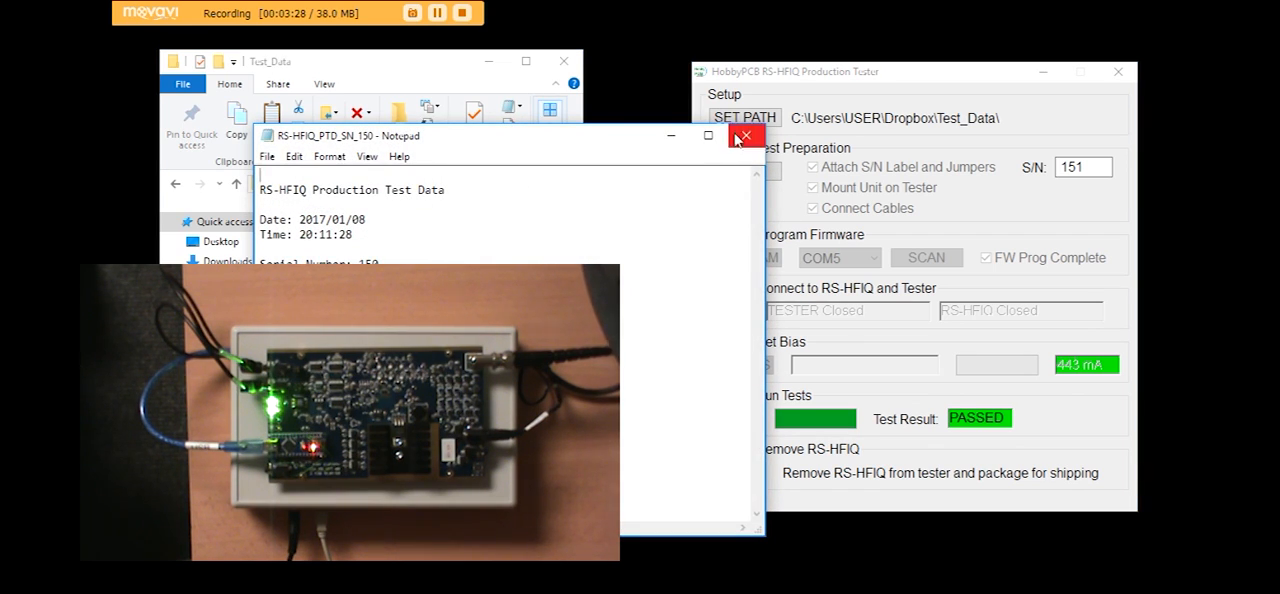
click(744, 135)
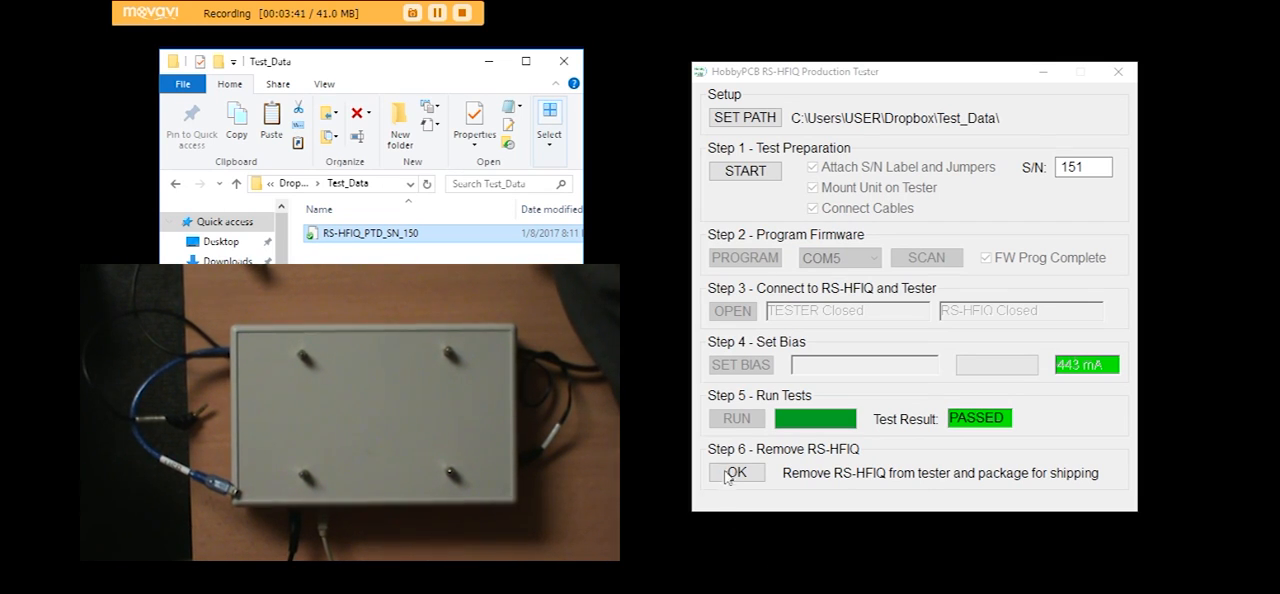
Reset after board 150, then tick label/jumpers, mounted and cables connected for 151.
click(737, 472)
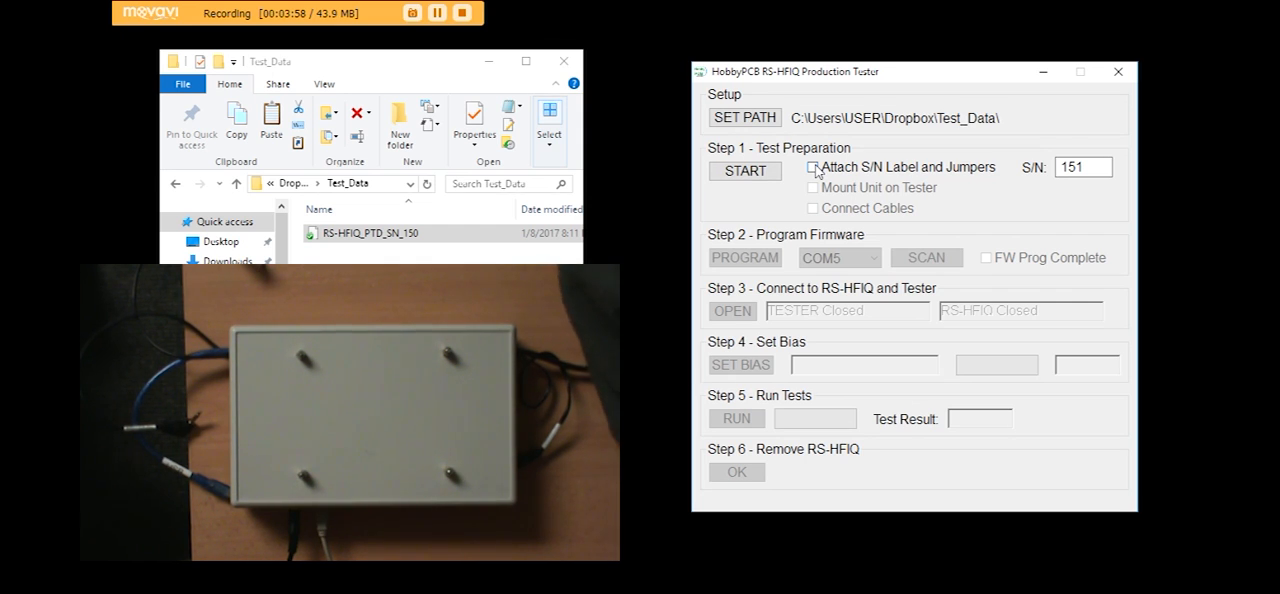
click(812, 167)
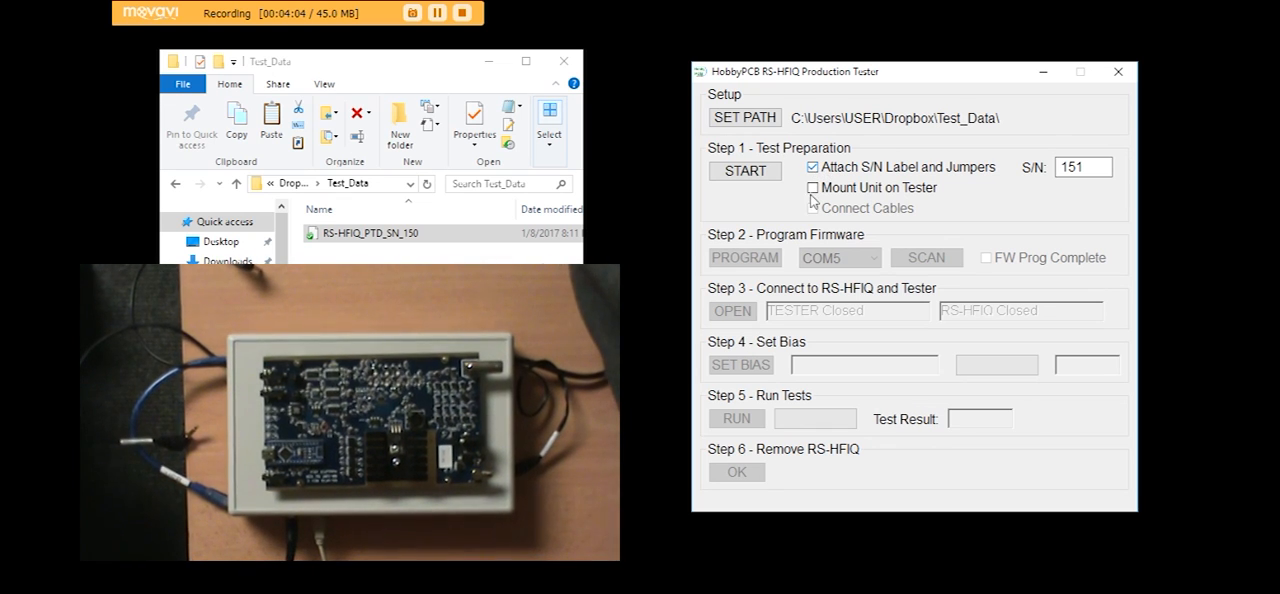
click(812, 188)
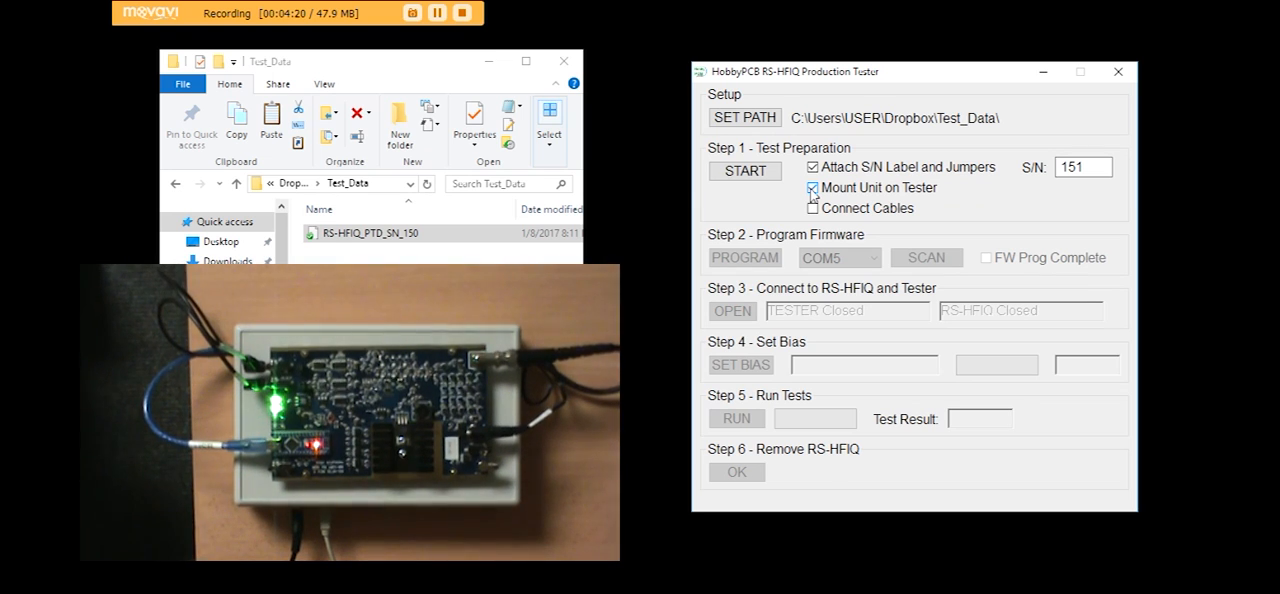
click(811, 188)
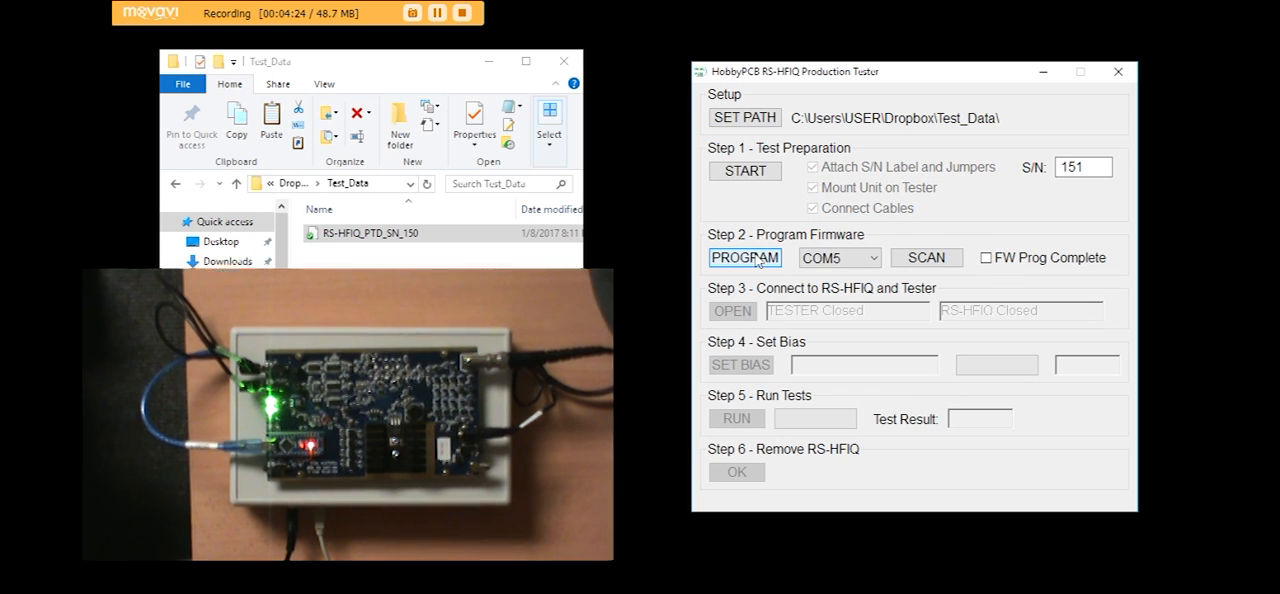
Program board 151, connect tester and board, and start bias with VR1 fully CCW.
click(744, 257)
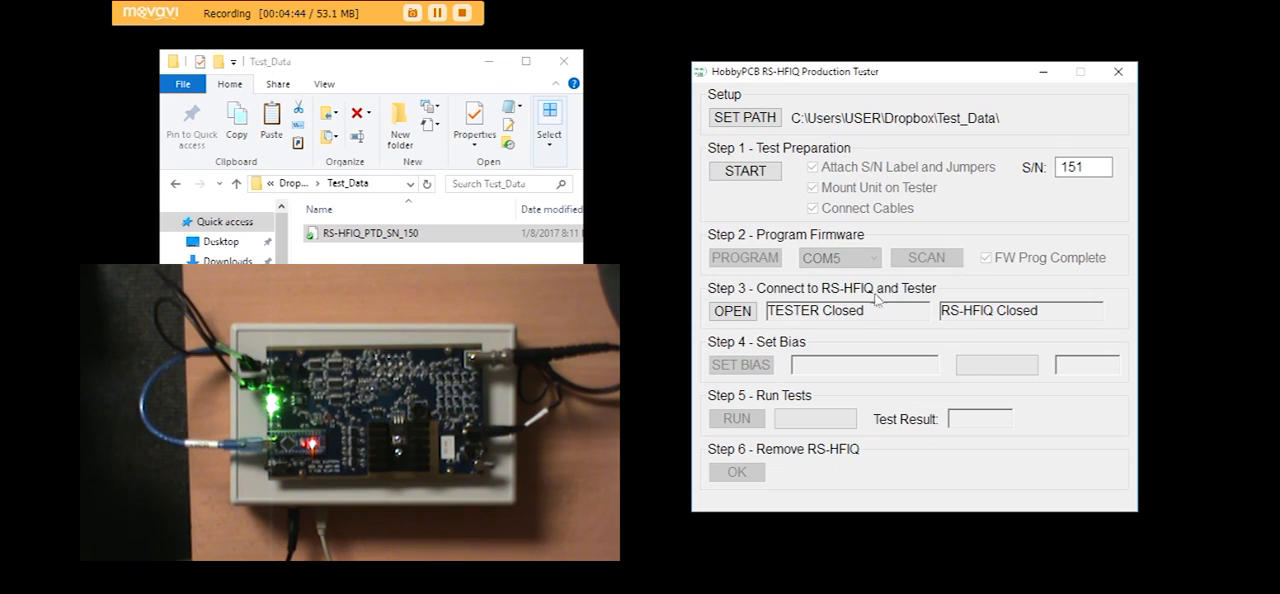
click(732, 310)
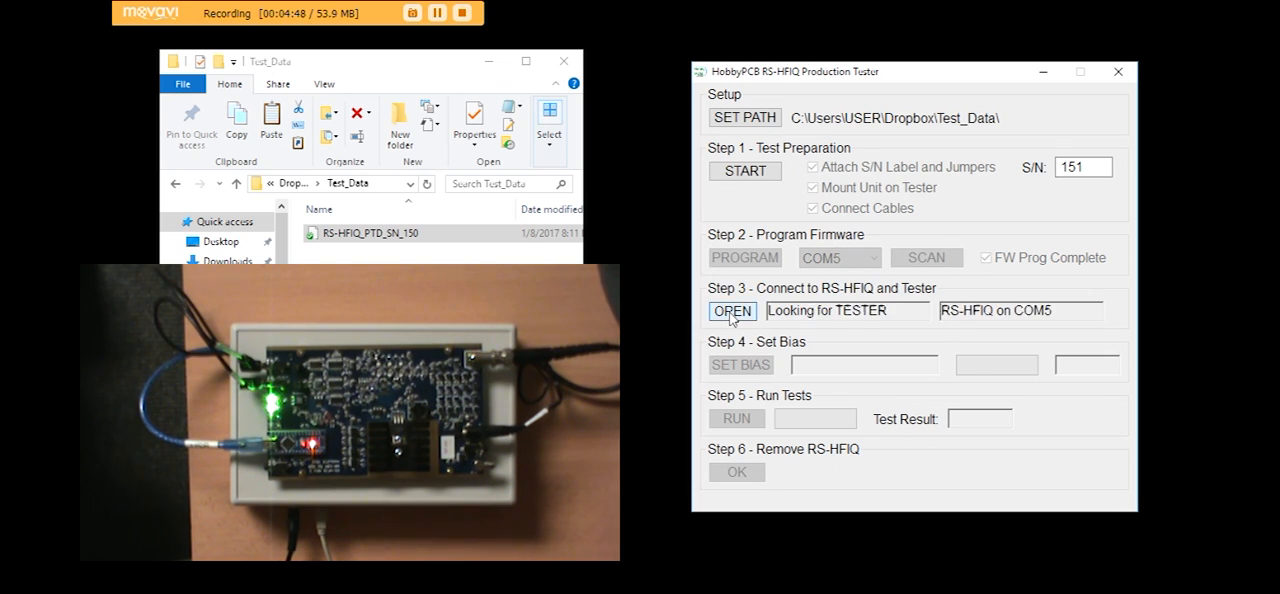
click(732, 310)
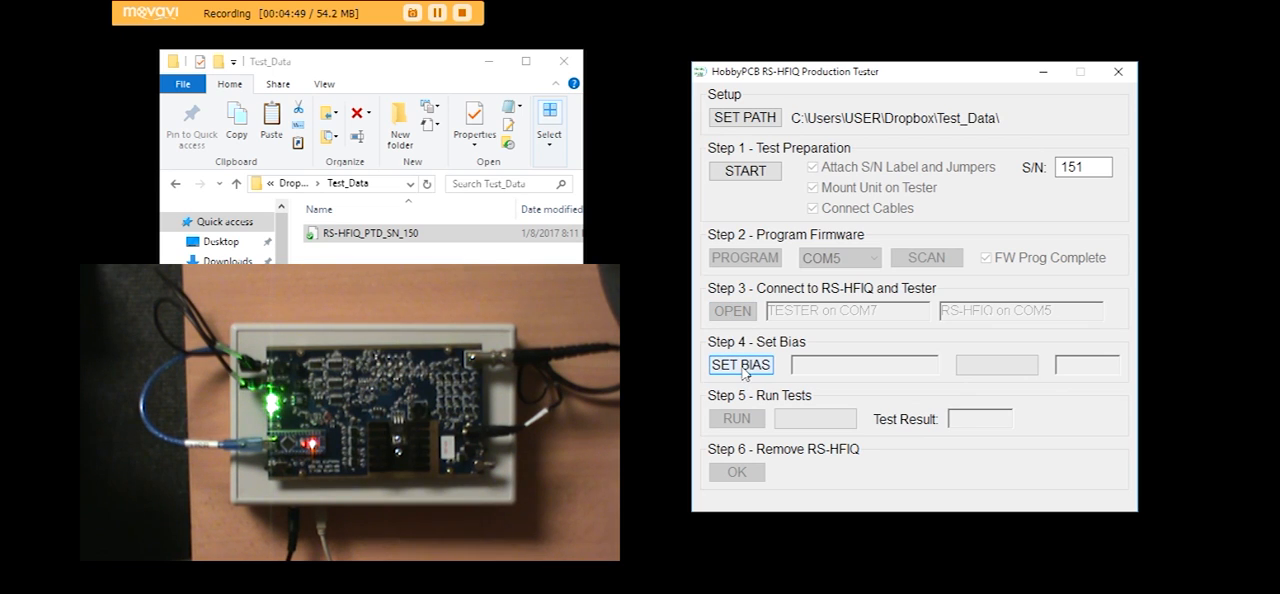
click(740, 364)
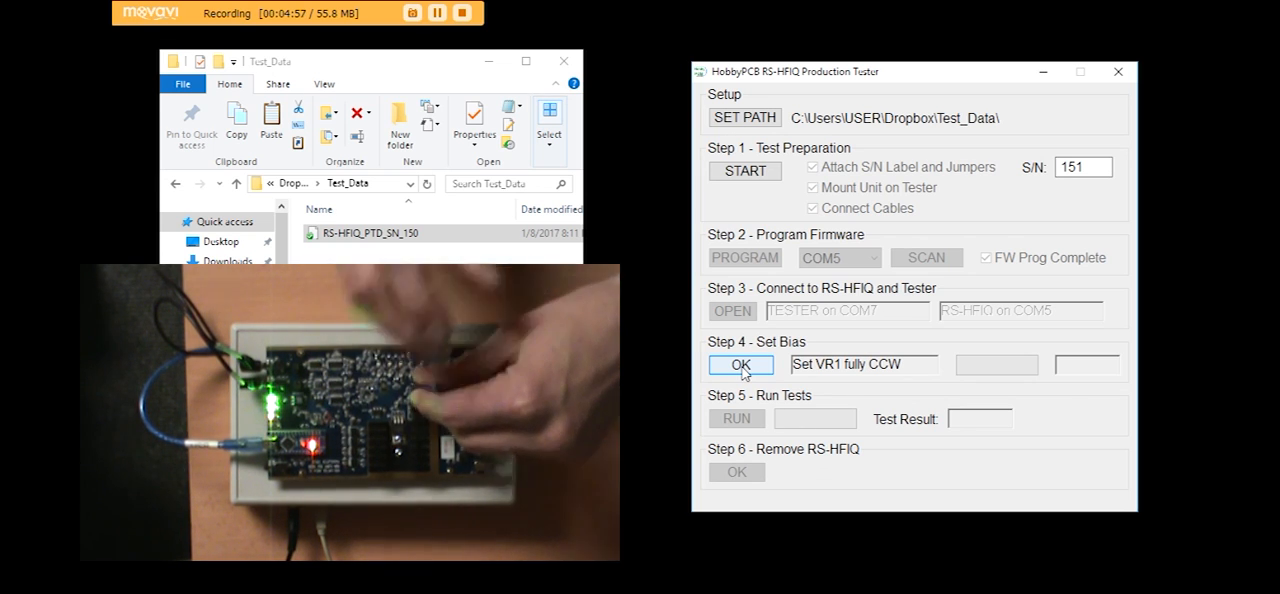
click(740, 364)
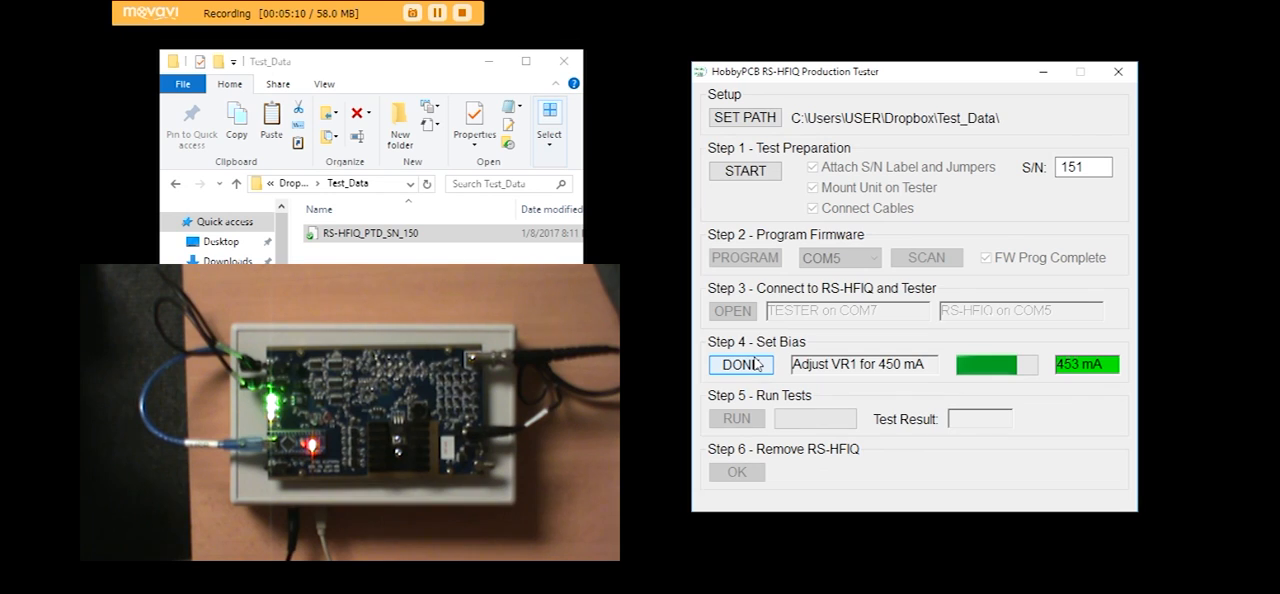
Accept 453 mA bias, run production tests on board 151 to PASSED, then reset.
click(740, 364)
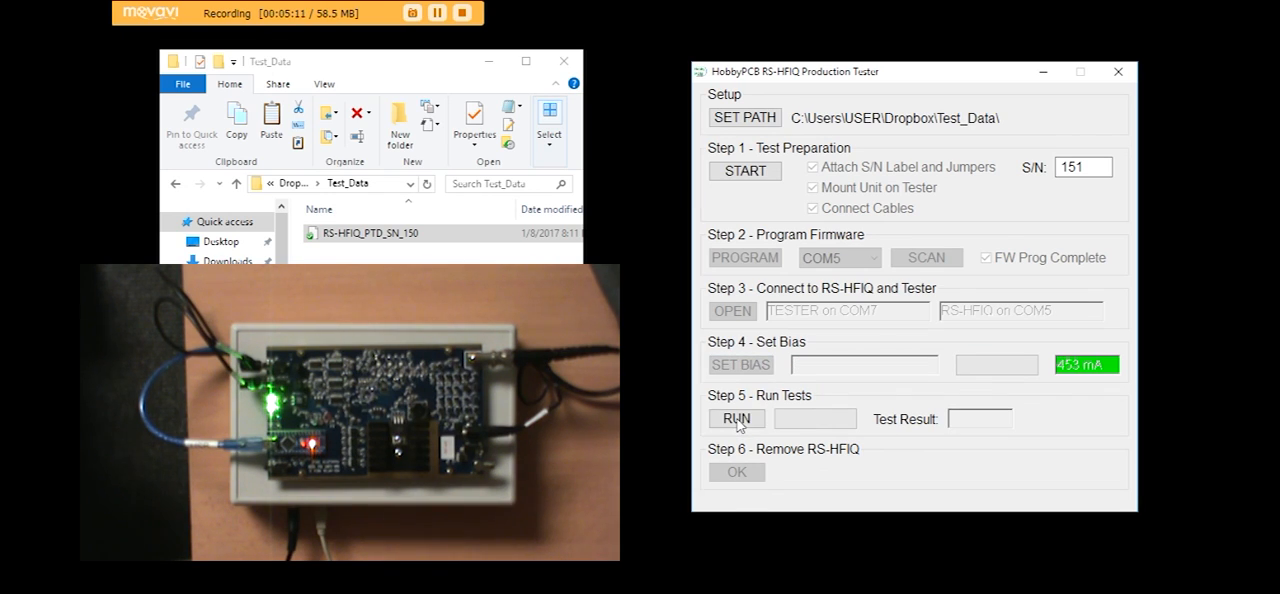
click(736, 418)
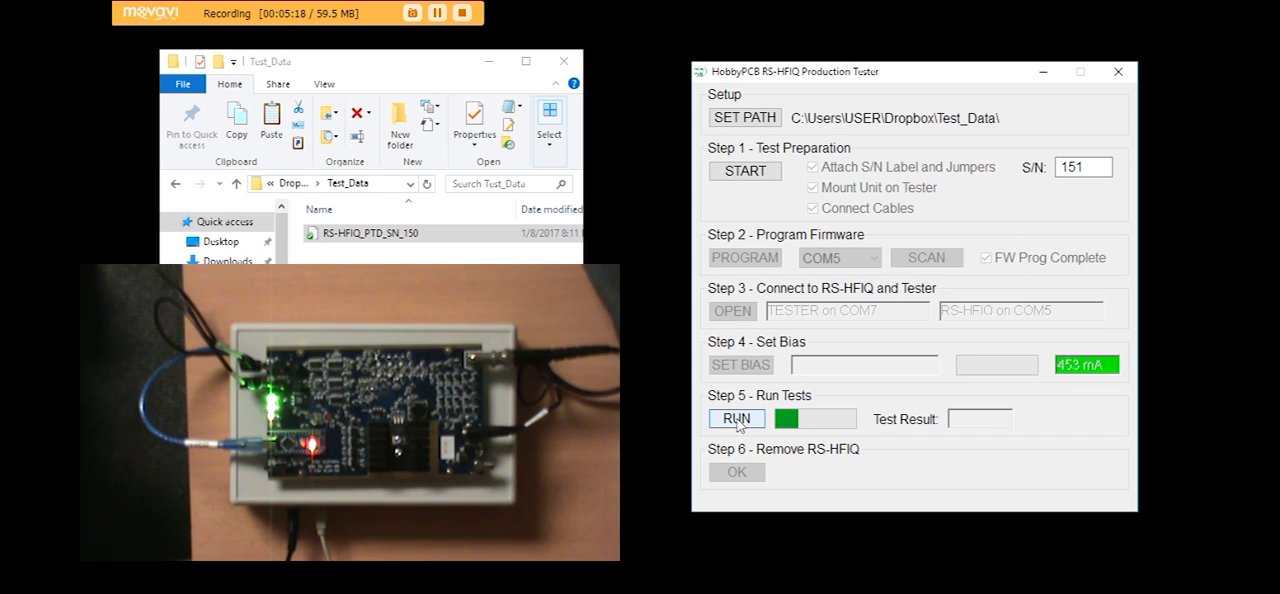
click(736, 418)
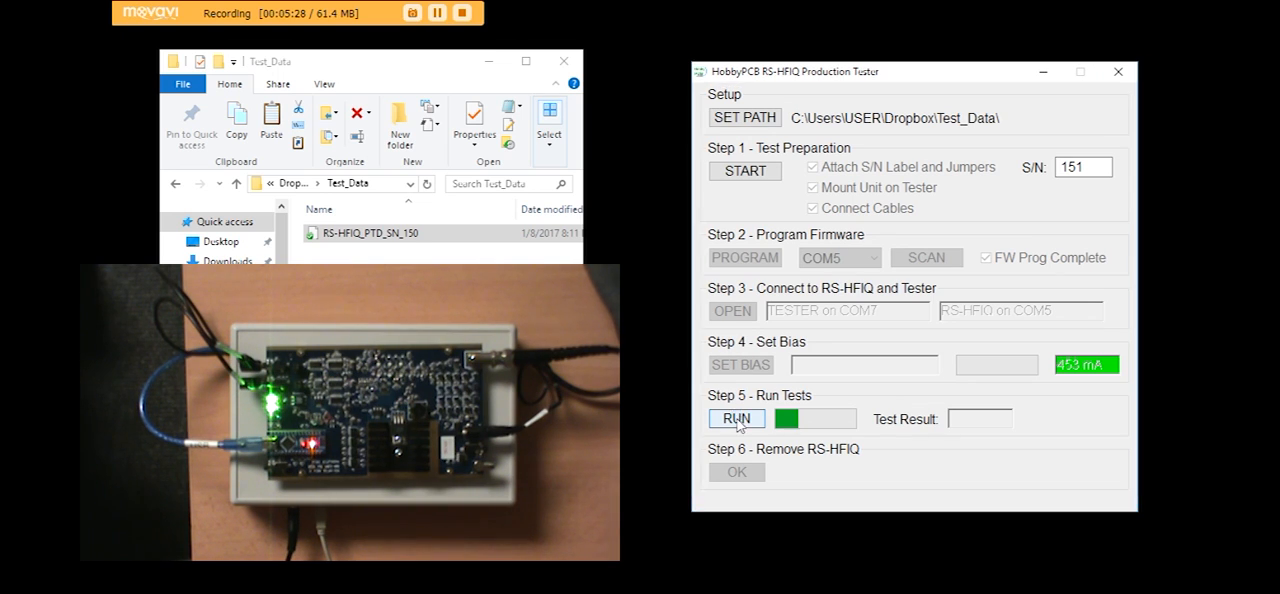
click(736, 471)
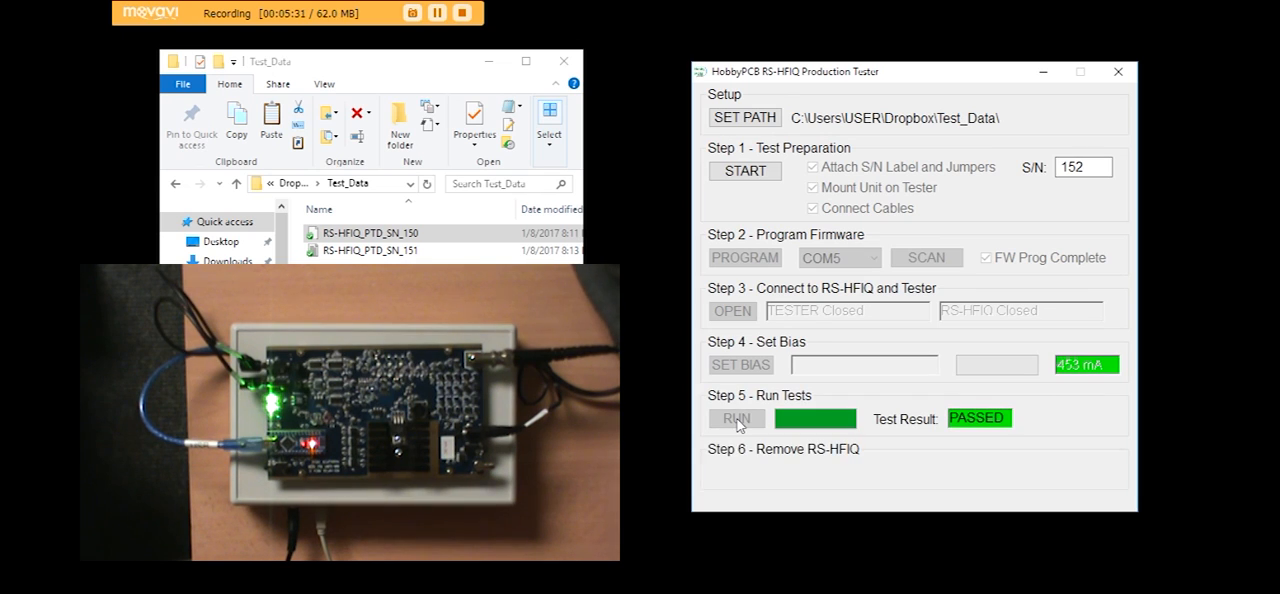
click(736, 418)
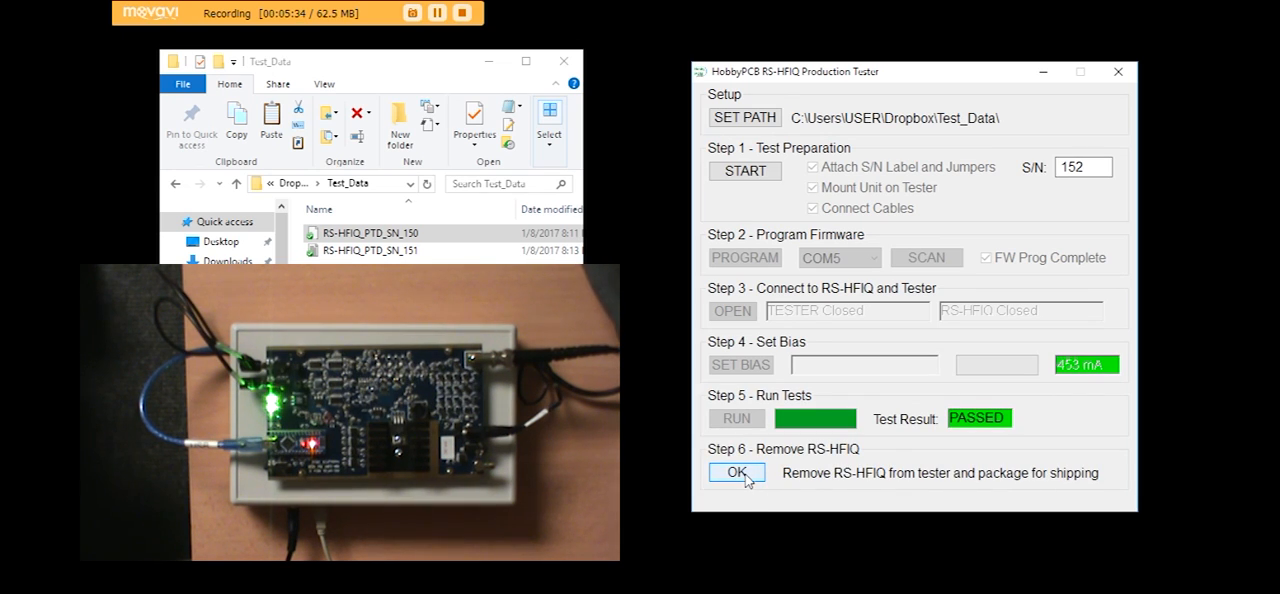
click(737, 472)
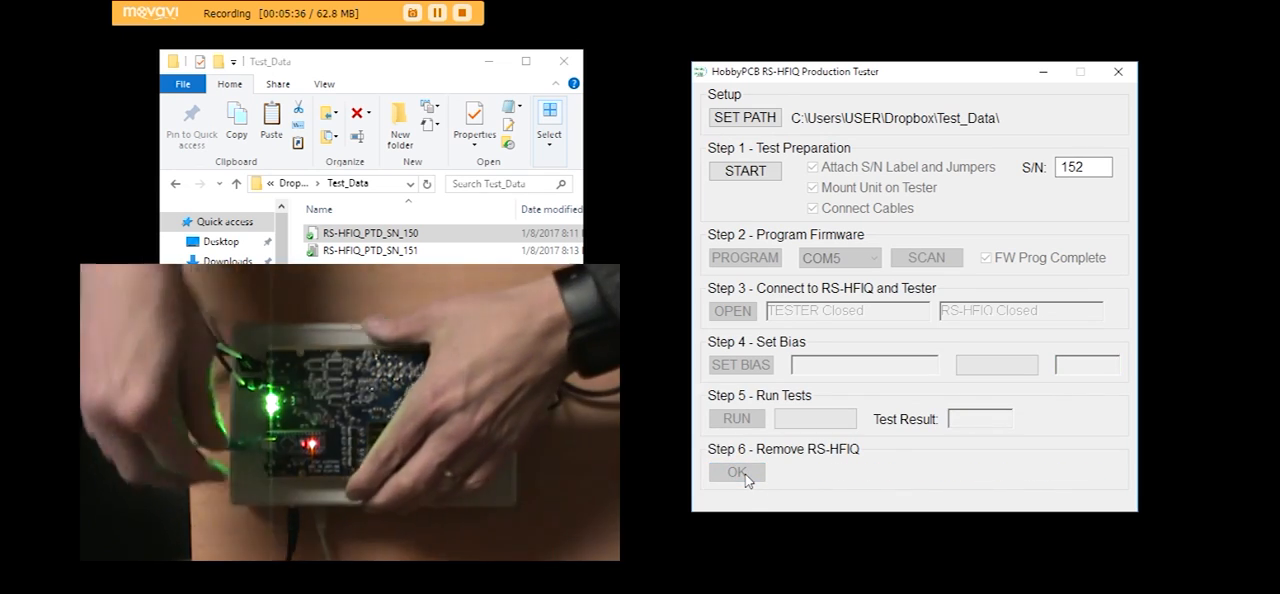